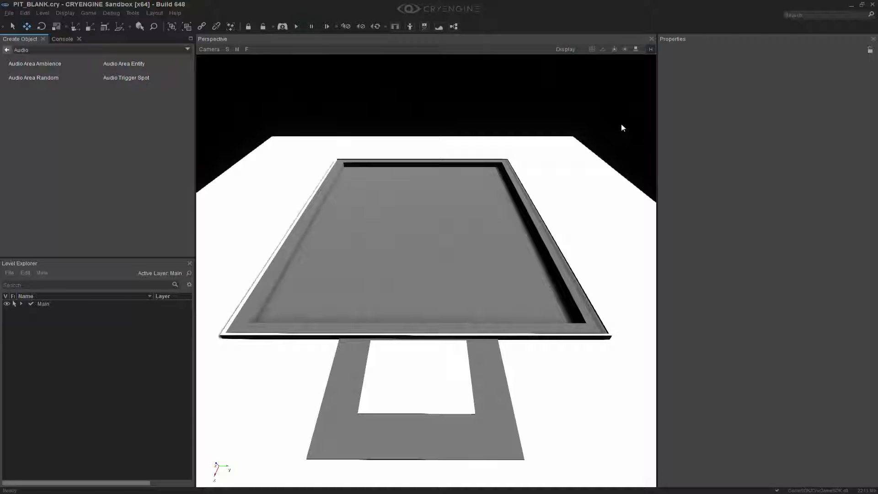
# Step: Start an Area > Shape object to outline the pit floor in the Perspective viewport
pyautogui.click(6, 50)
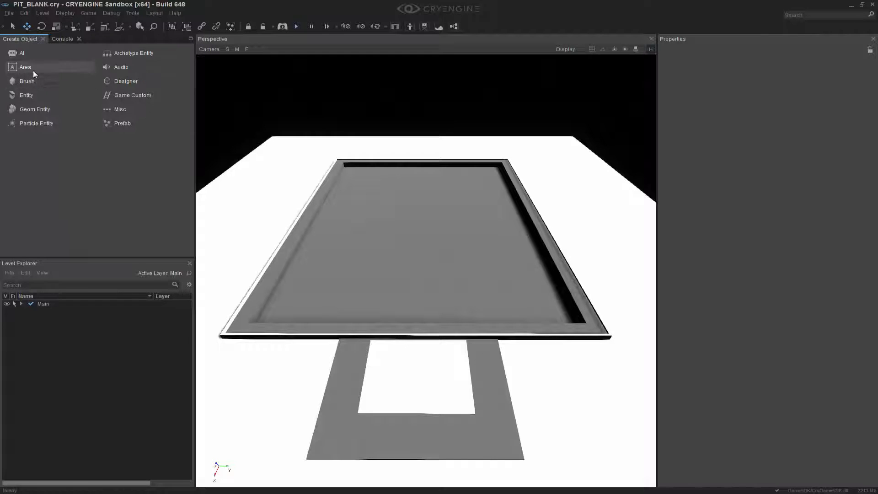
pyautogui.click(24, 66)
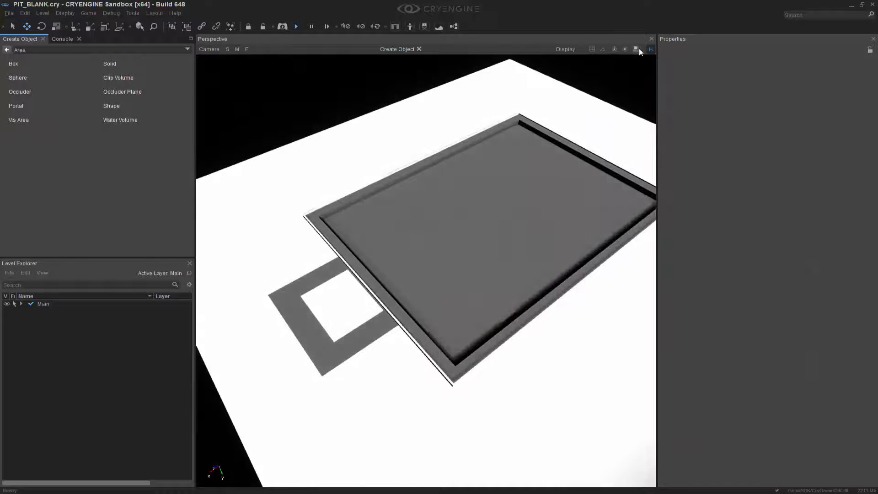
pyautogui.click(636, 49)
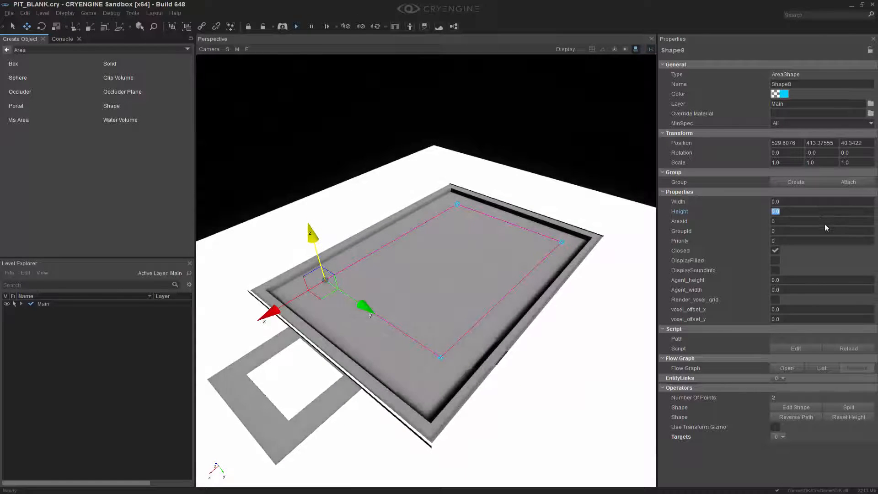
# Step: Give the area shape a height of 5.0 and name it AAR_SHAPE
pyautogui.write('5.0')
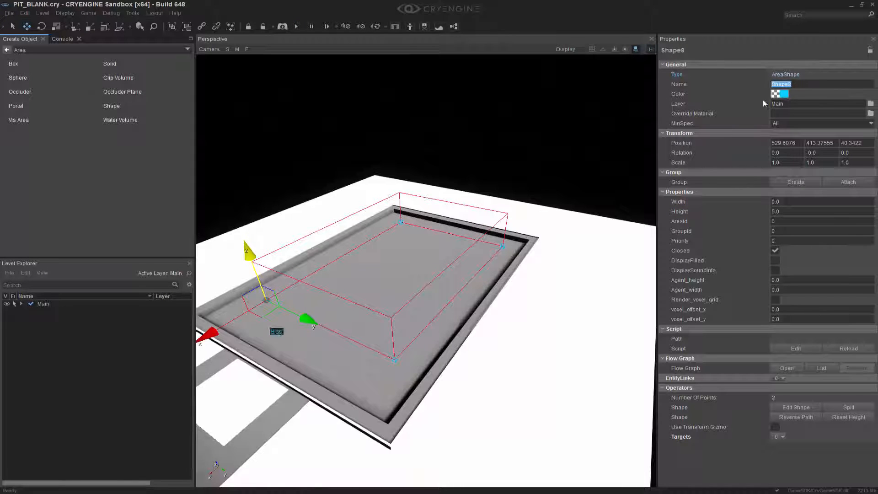
pyautogui.write('AAR_SHAPE')
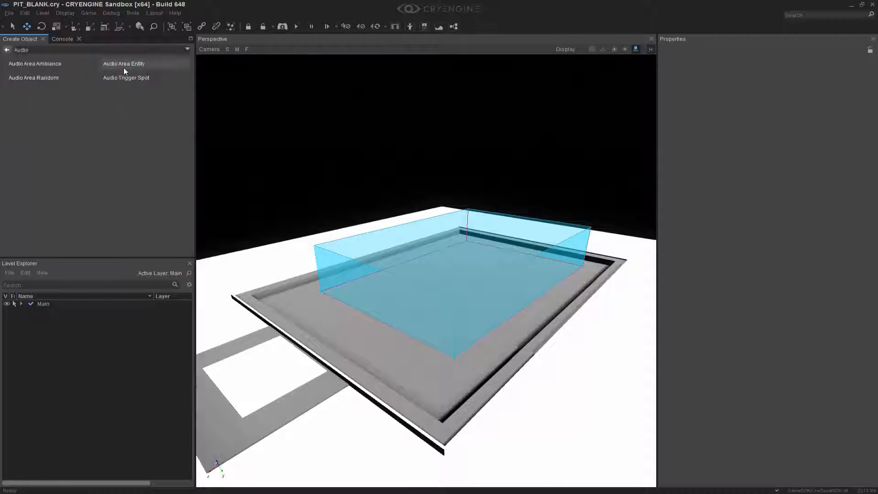
pyautogui.moveTo(40, 78)
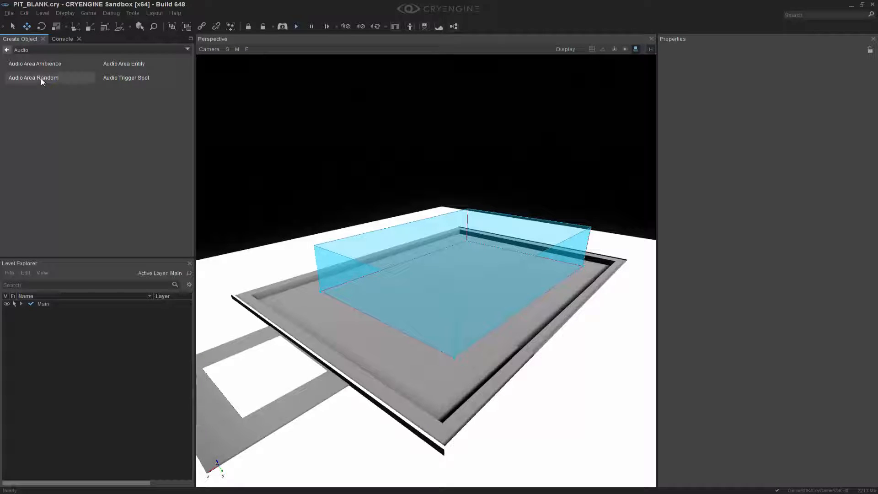
# Step: Place an Audio Area Random entity on the pit floor
pyautogui.click(32, 77)
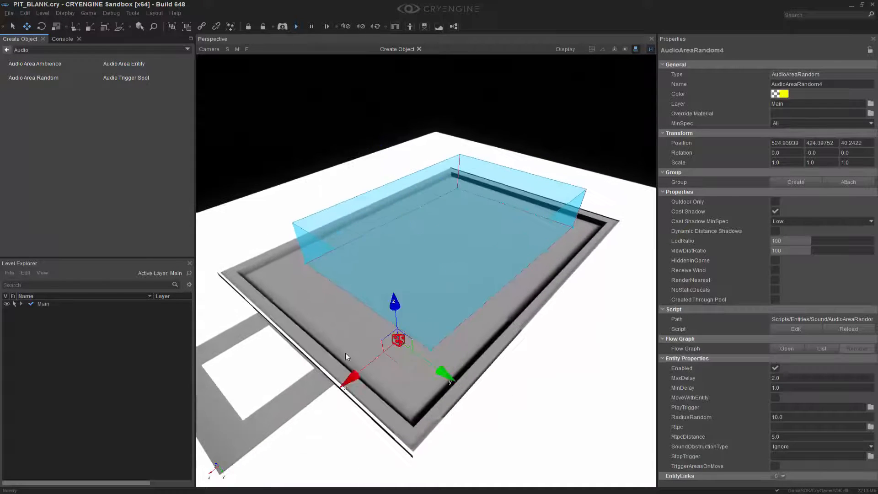
pyautogui.moveTo(398, 339); pyautogui.dragTo(336, 308)
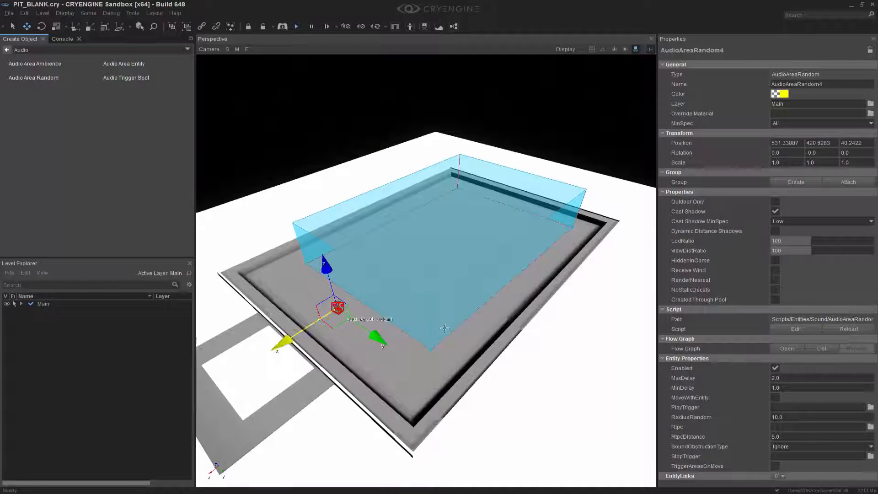
pyautogui.click(636, 49)
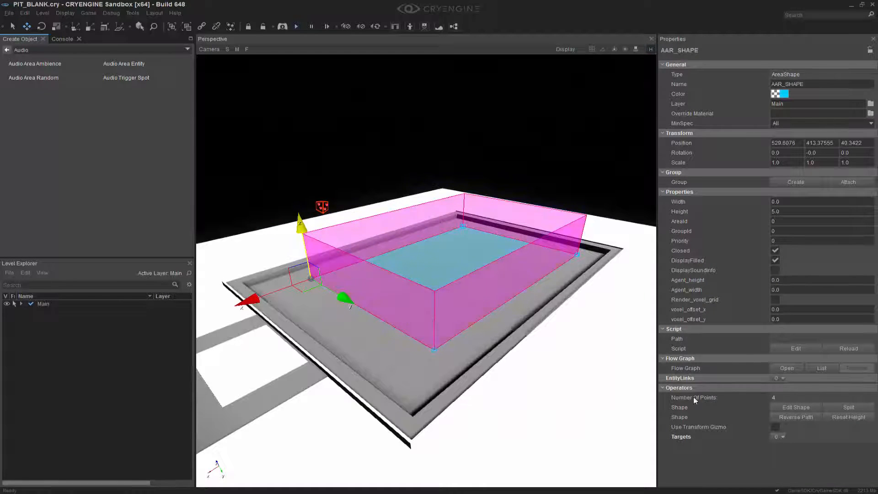
# Step: Insert a target on AAR_SHAPE and assign the Audio Area Random entity to it
pyautogui.click(663, 387)
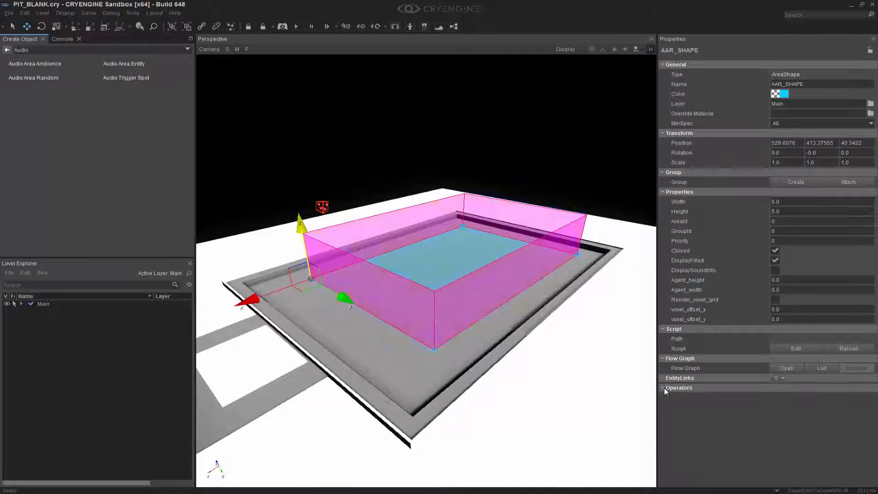
pyautogui.click(664, 387)
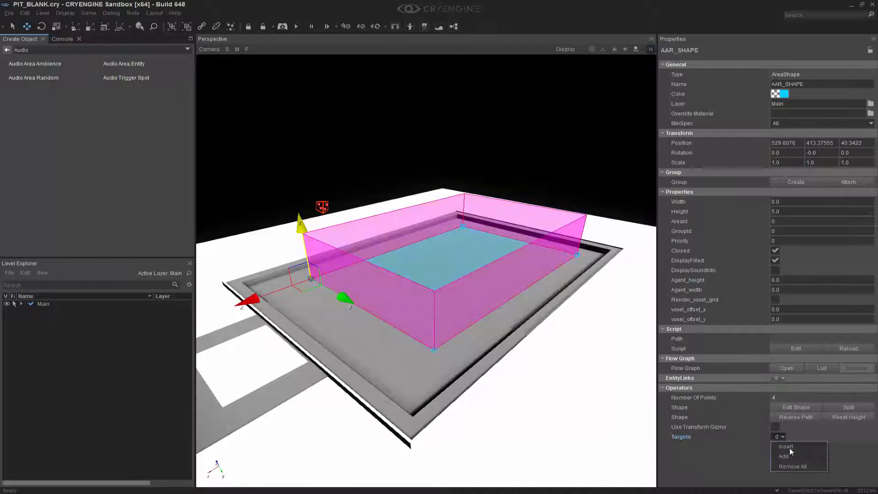
pyautogui.click(783, 457)
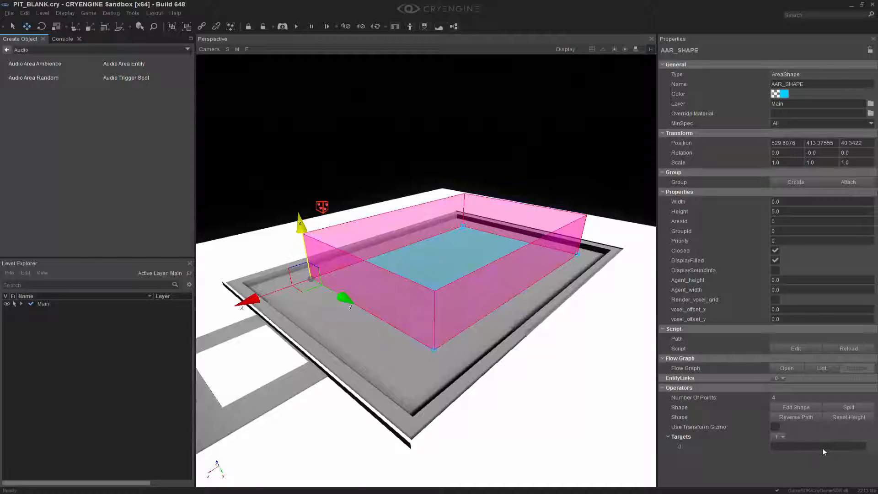
pyautogui.click(818, 447)
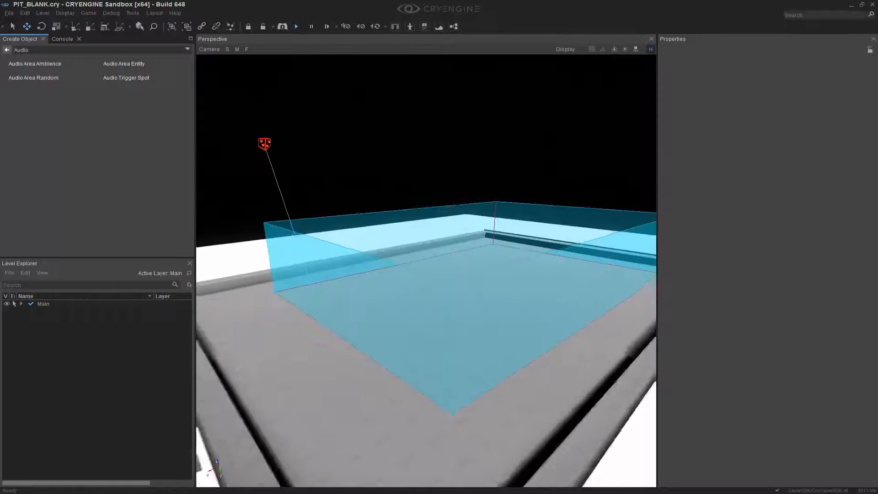
# Step: Select the Audio Area Random entity and set its MaxDelay to 5.0
pyautogui.click(264, 143)
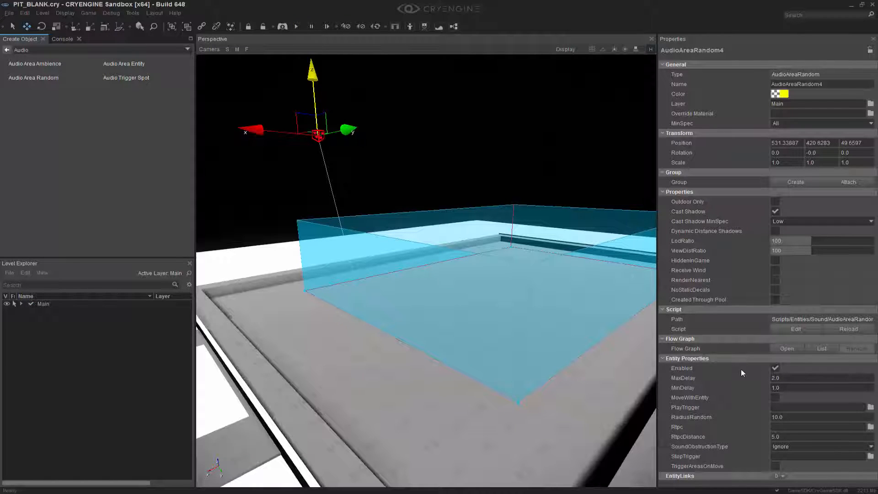
pyautogui.moveTo(802, 397)
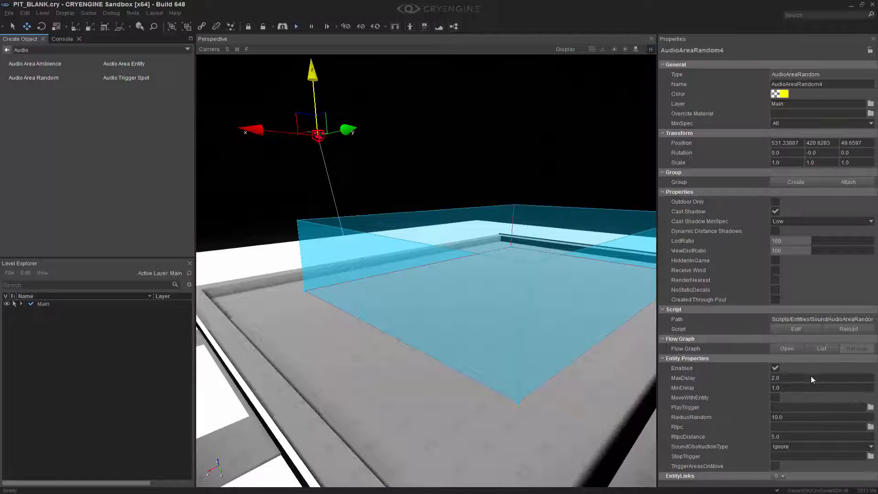
pyautogui.write('5.0')
pyautogui.write('3')
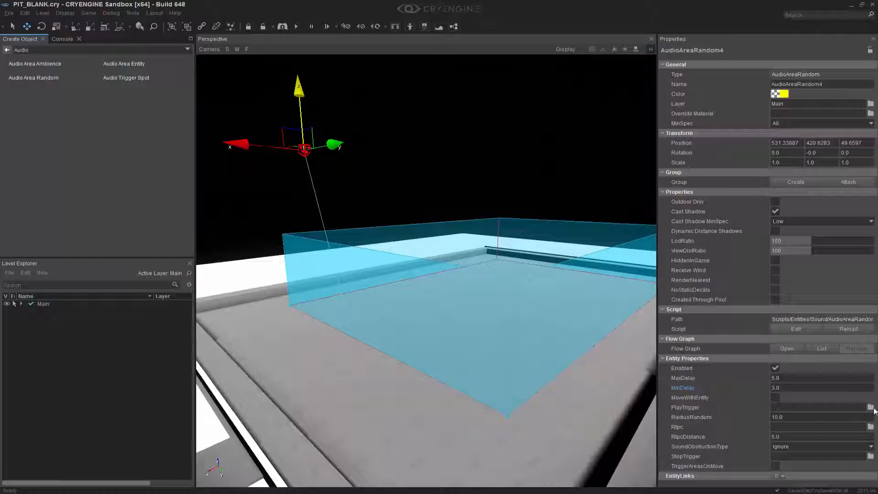
# Step: Set PlayTrigger to Play_l_global_sfx_bird_chirping from l_global > l_global_sfx
pyautogui.click(871, 407)
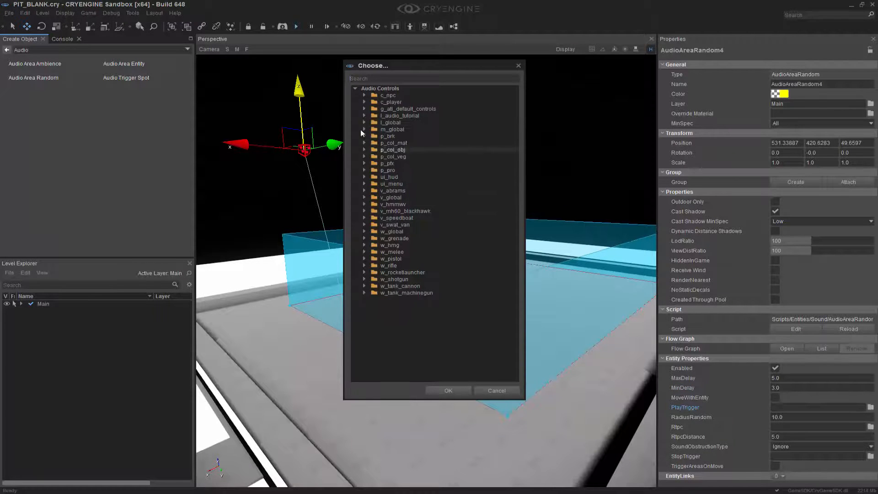
pyautogui.click(365, 122)
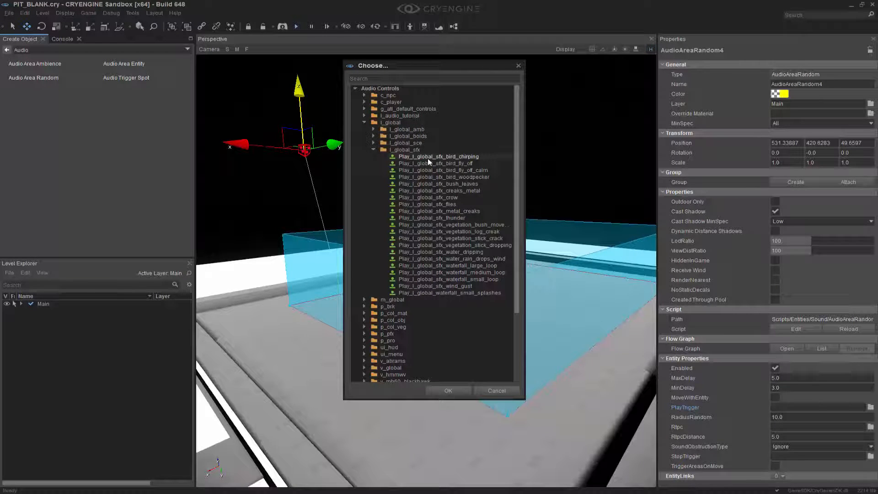
pyautogui.click(447, 390)
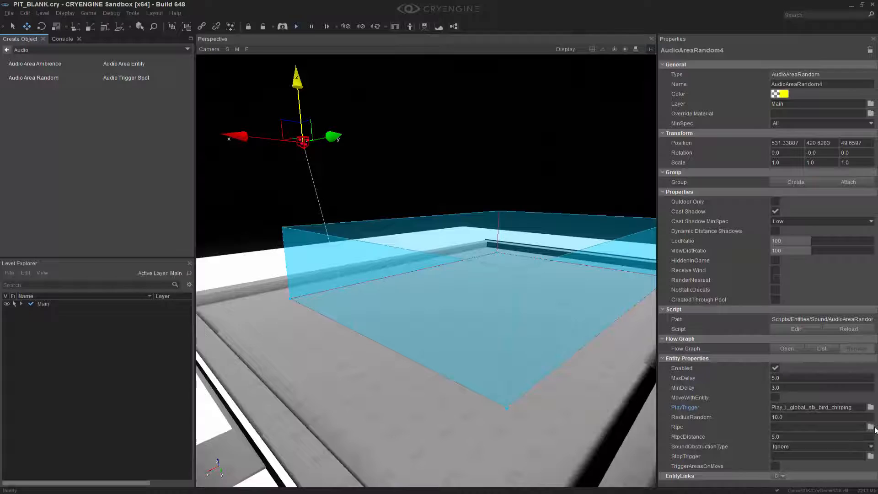
# Step: Browse the RTPC list and expand g_all_rtpcs to find area_fade_distance
pyautogui.click(871, 427)
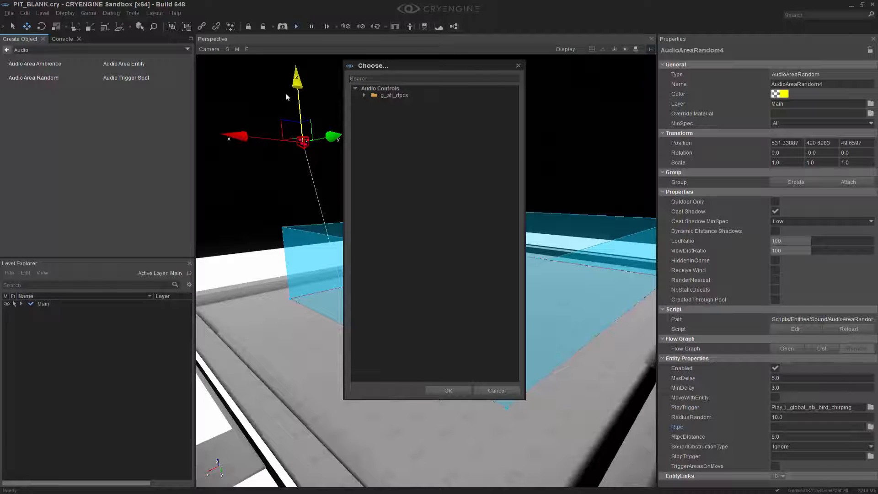
pyautogui.click(374, 109)
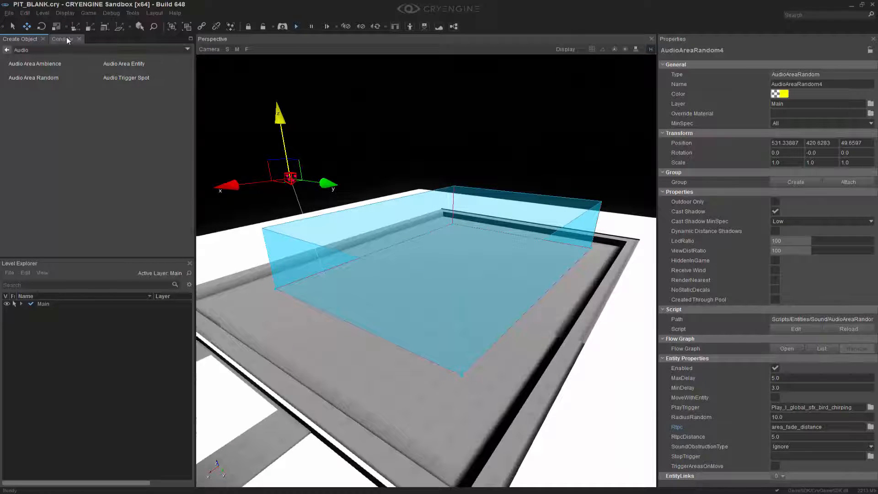
# Step: Enter s_DrawAudioDebug abcdef in the Console
pyautogui.click(62, 38)
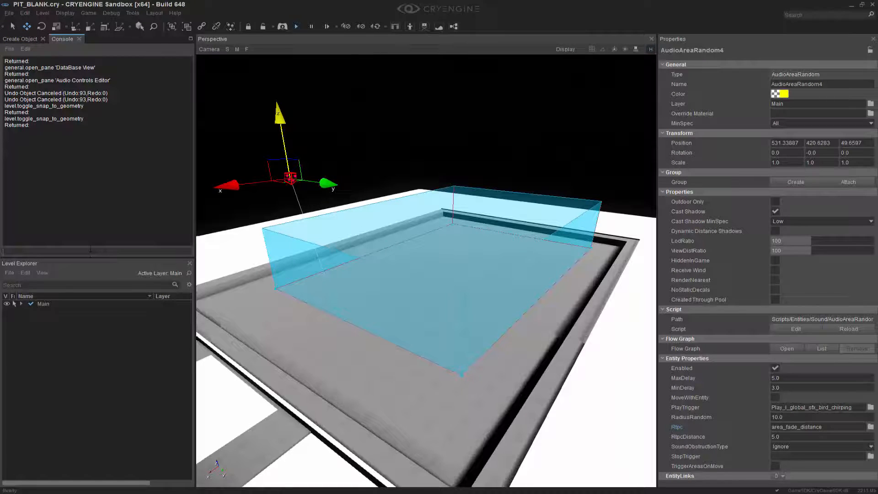
pyautogui.write('draw')
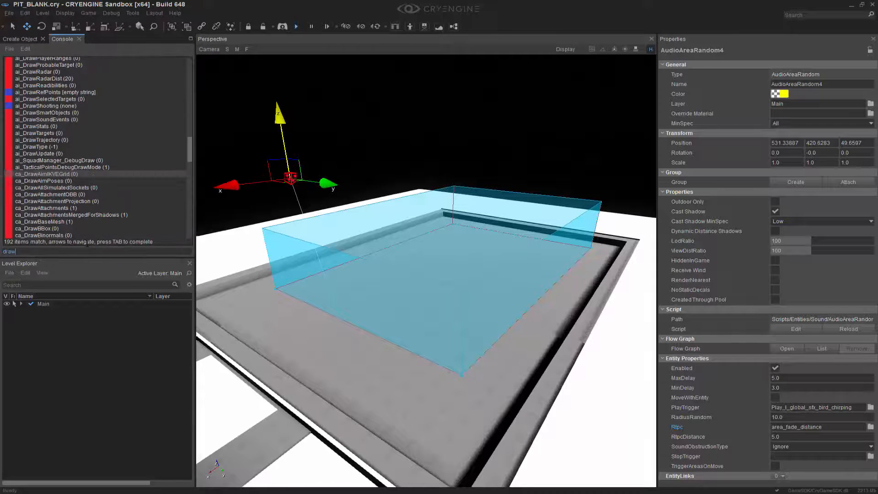
pyautogui.write('audioDebug')
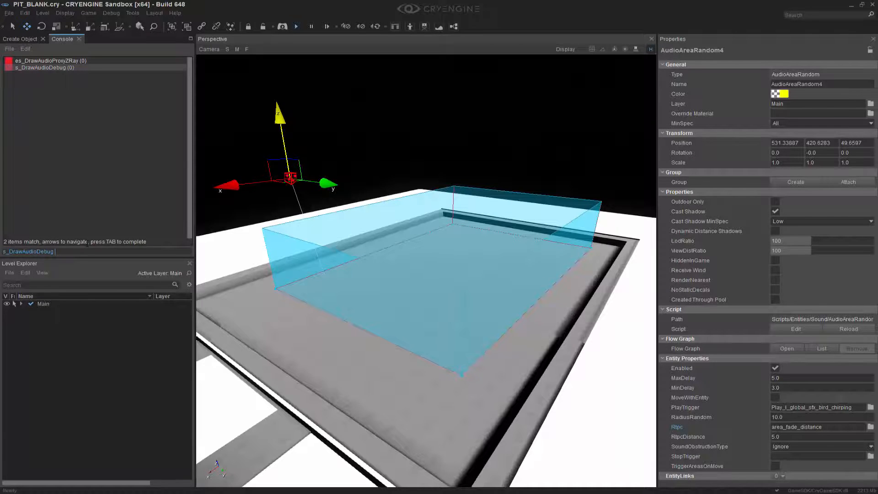
pyautogui.write('abc')
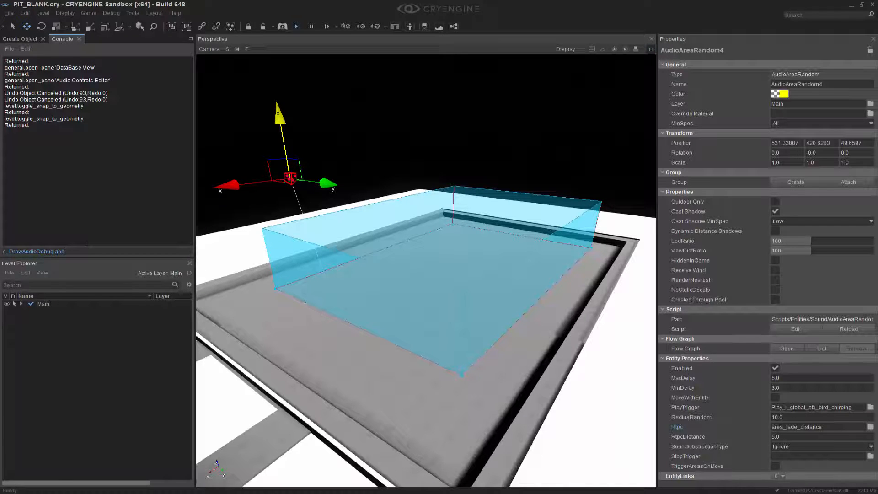
pyautogui.write('def')
pyautogui.click(823, 378)
pyautogui.write('1')
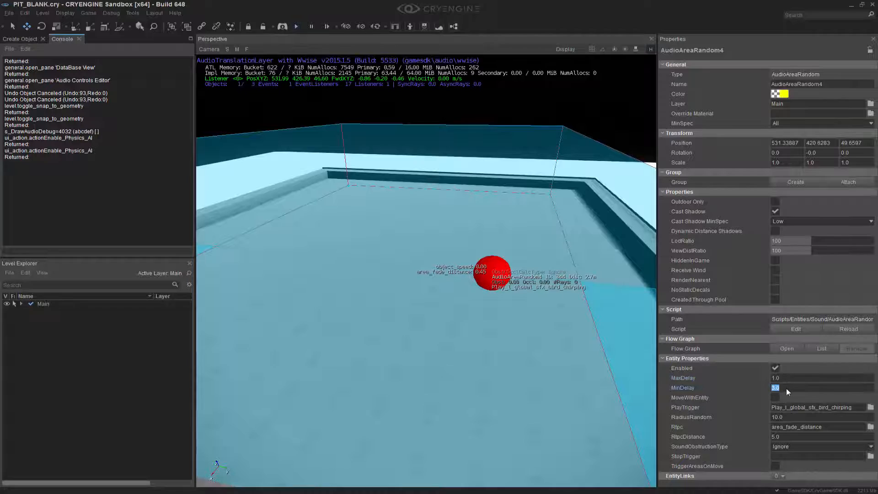
# Step: Set MinDelay to 0.2 and change the viewport camera's field of view
pyautogui.write('0.2')
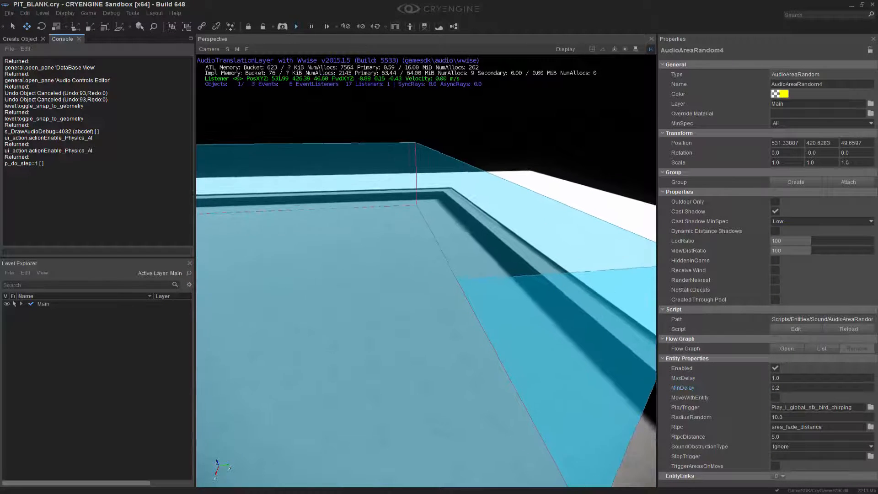
pyautogui.click(209, 49)
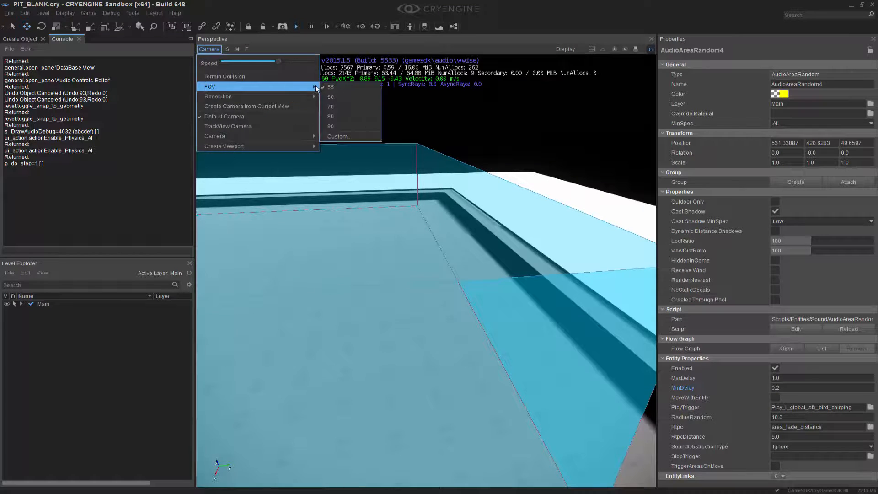
pyautogui.click(330, 127)
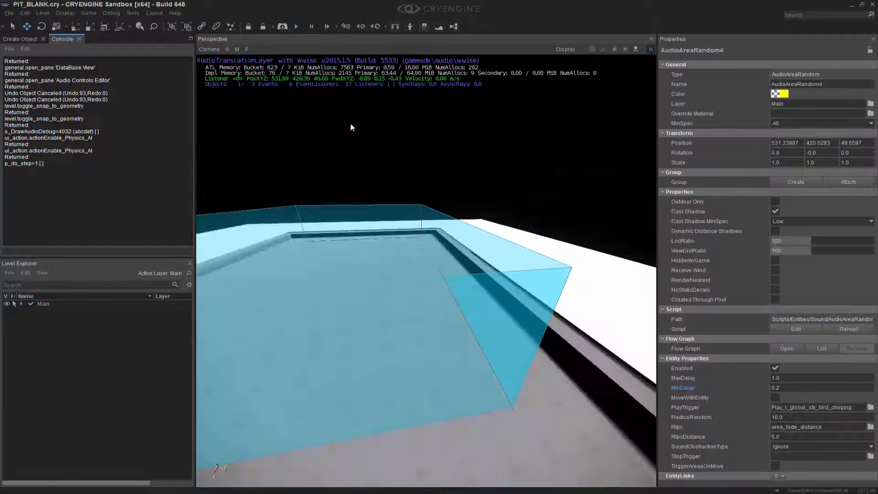